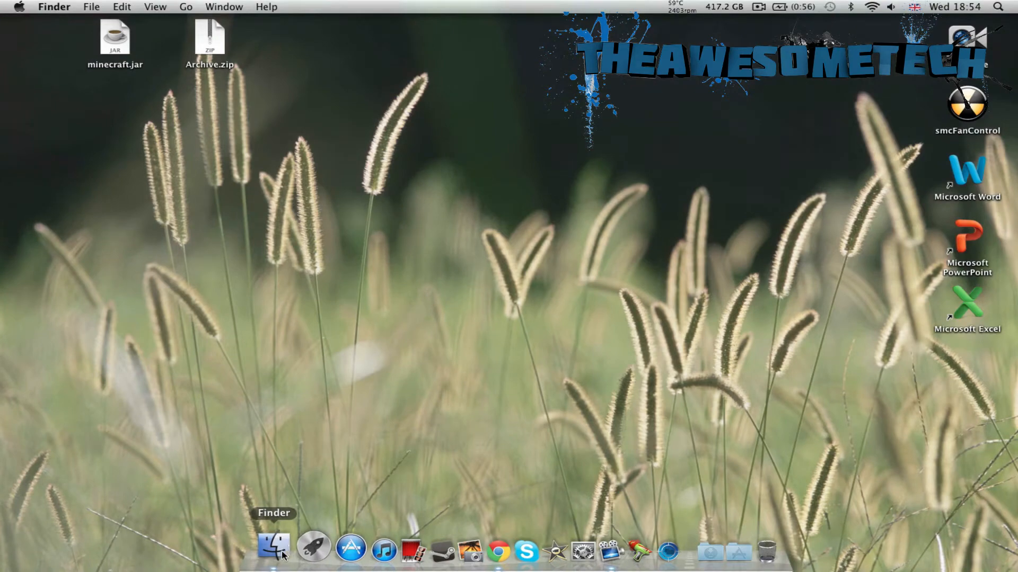
# Step: Open a Finder window on the Applications folder
pyautogui.click(274, 549)
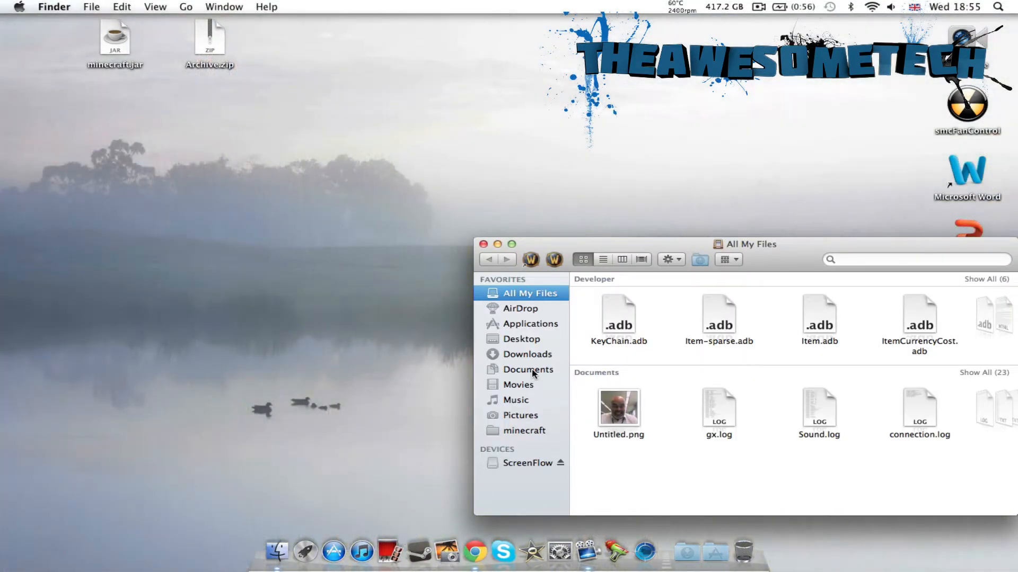
pyautogui.click(530, 323)
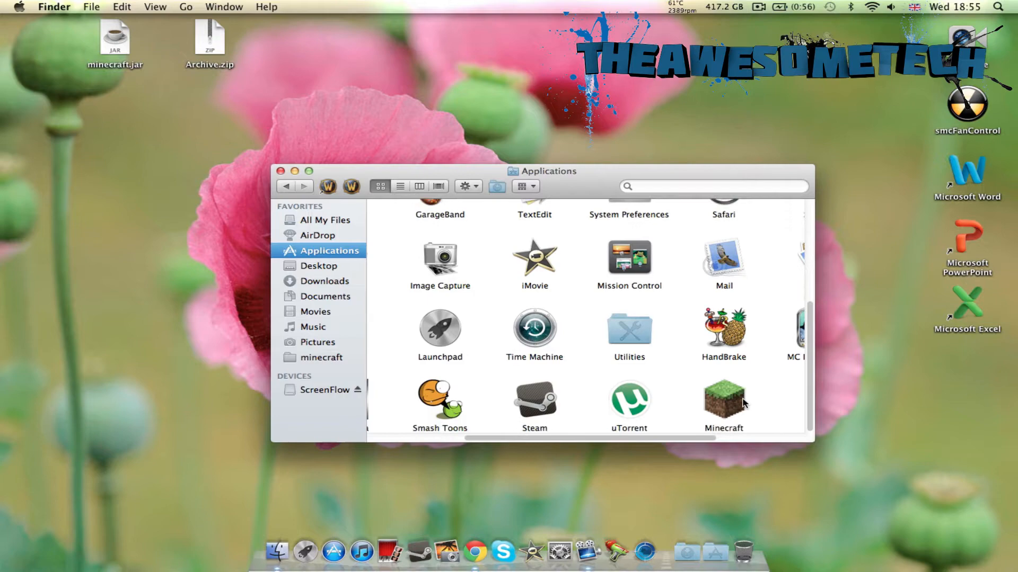
# Step: Show the Minecraft app's package contents and open its Contents folder
pyautogui.rightClick(723, 396)
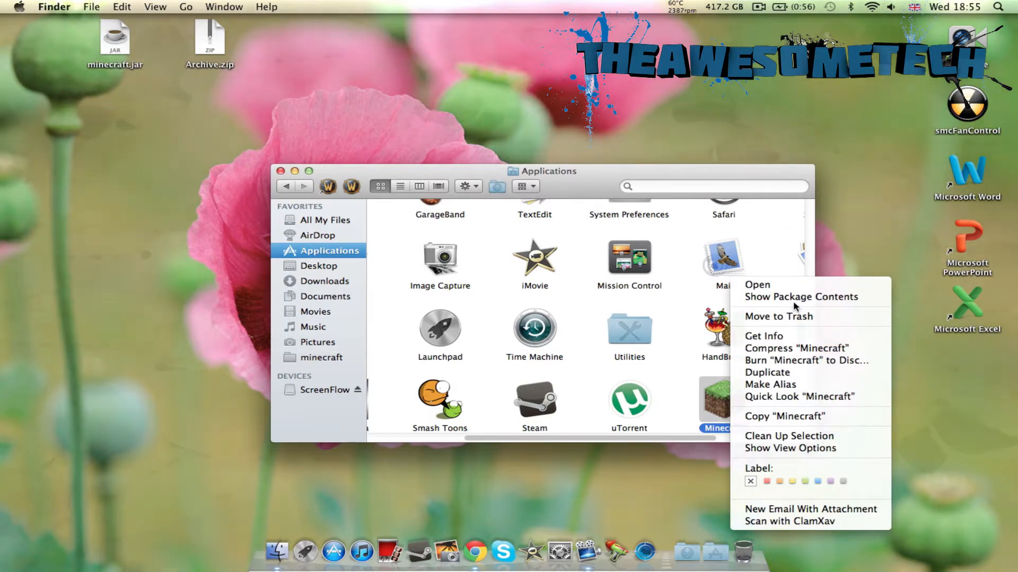
pyautogui.click(801, 297)
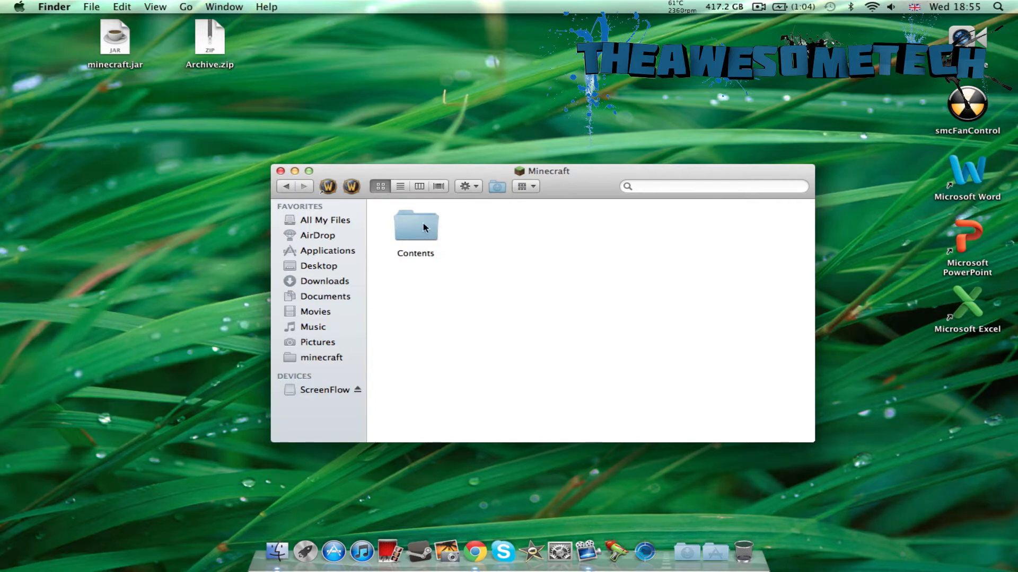
pyautogui.doubleClick(415, 227)
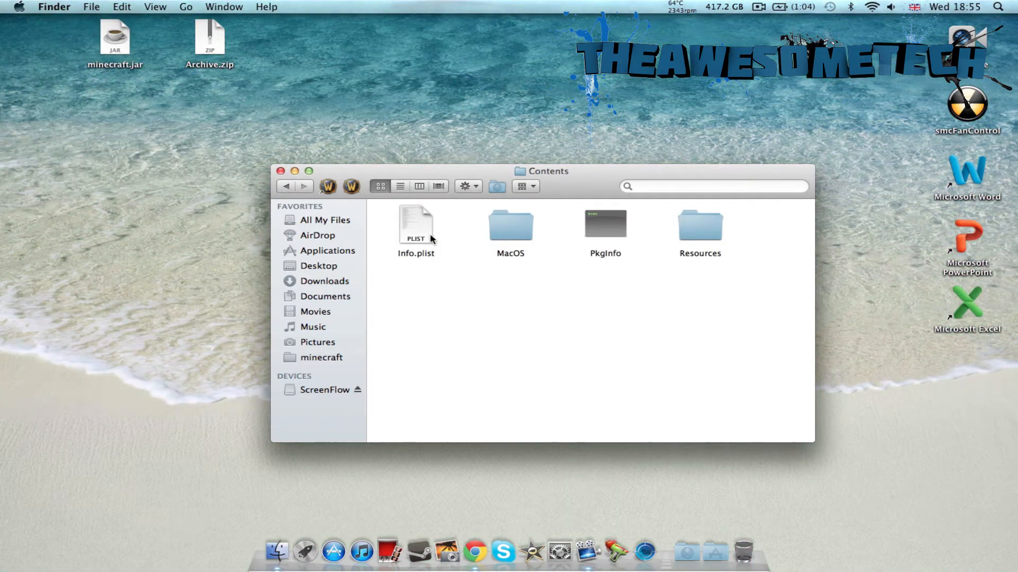
pyautogui.moveTo(421, 227)
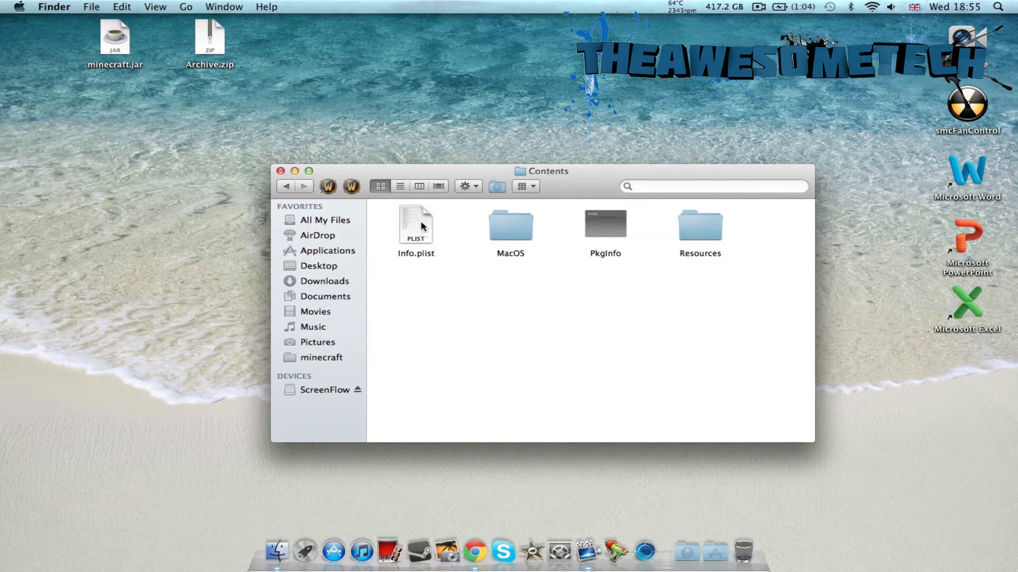
# Step: Open Info.plist in TextEdit and scroll to the -Xms512M -Xmx1024M options
pyautogui.rightClick(415, 224)
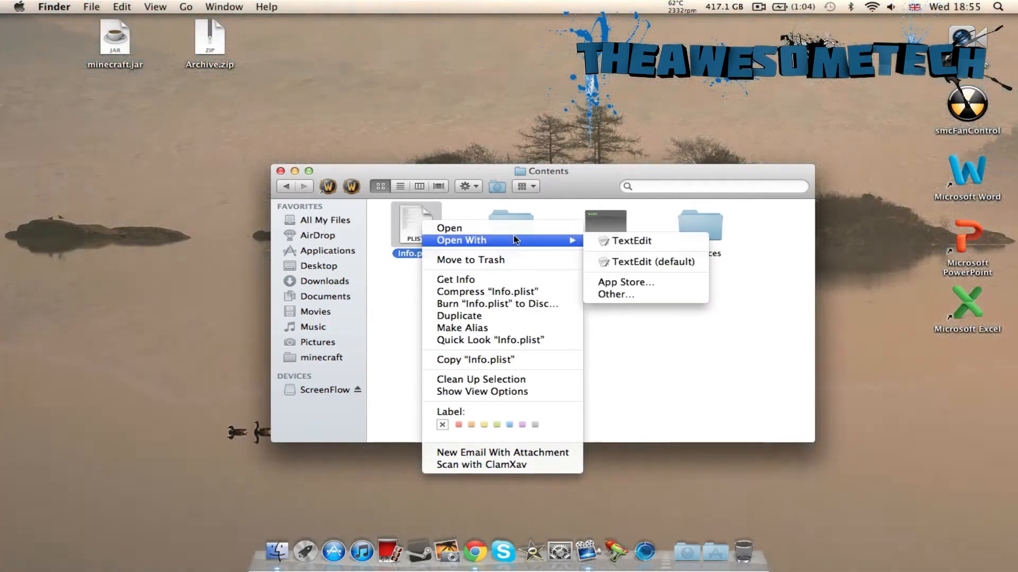
pyautogui.click(630, 241)
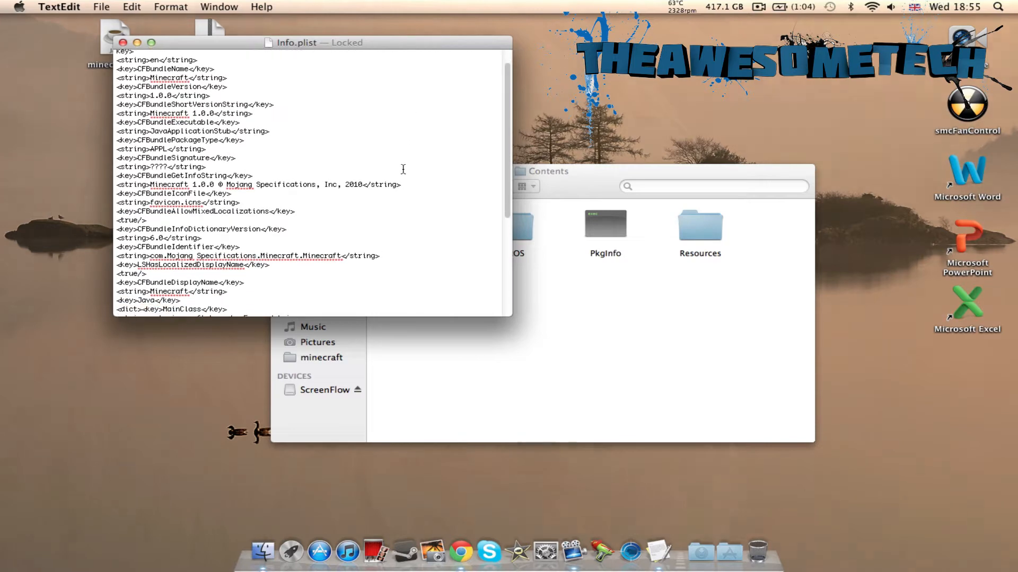
pyautogui.scroll(-3)
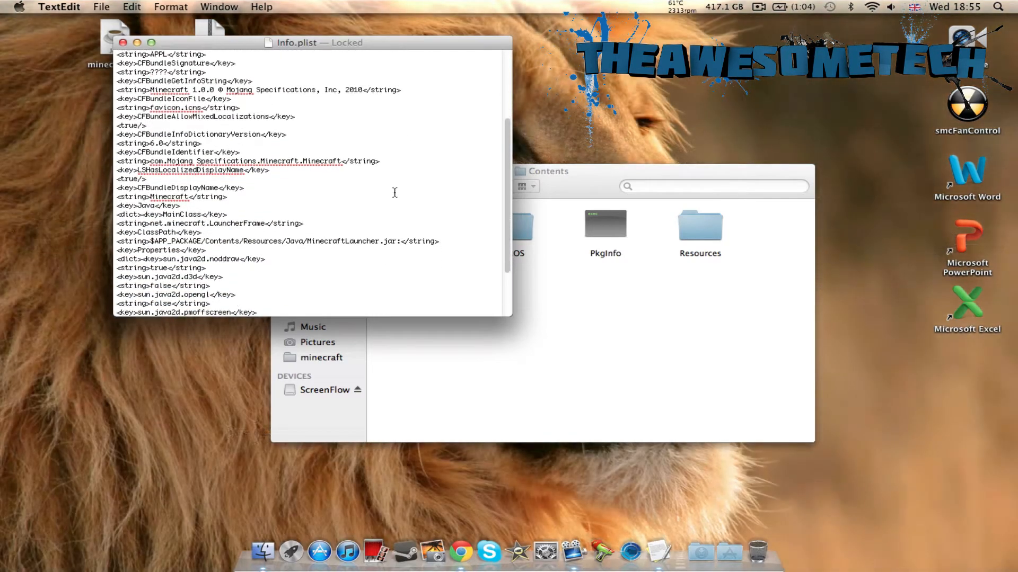
pyautogui.scroll(-3)
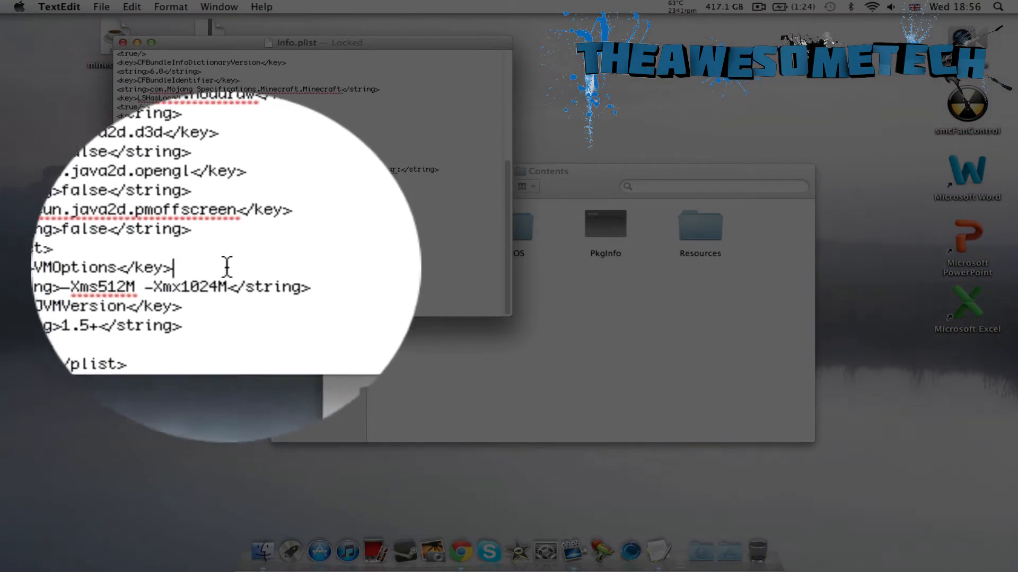
# Step: Unlock Info.plist and change the maximum memory from 1024M to 2048M
pyautogui.doubleClick(185, 275)
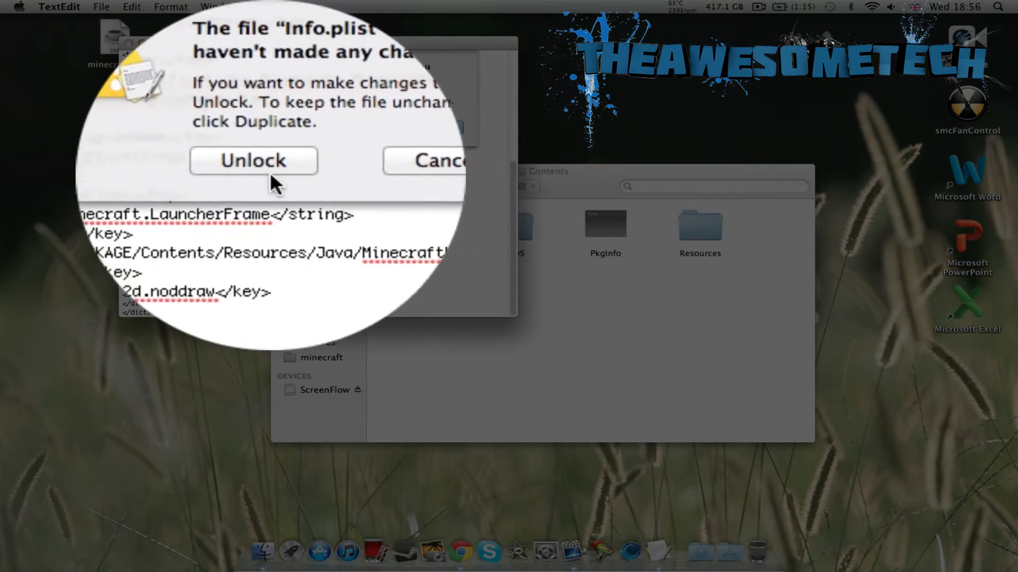
pyautogui.click(253, 160)
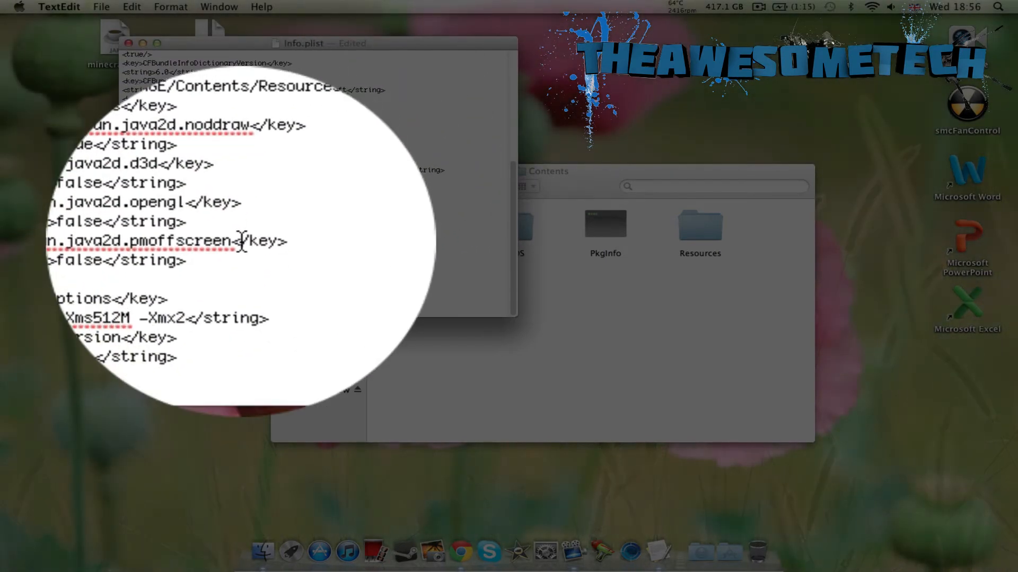
pyautogui.write('048')
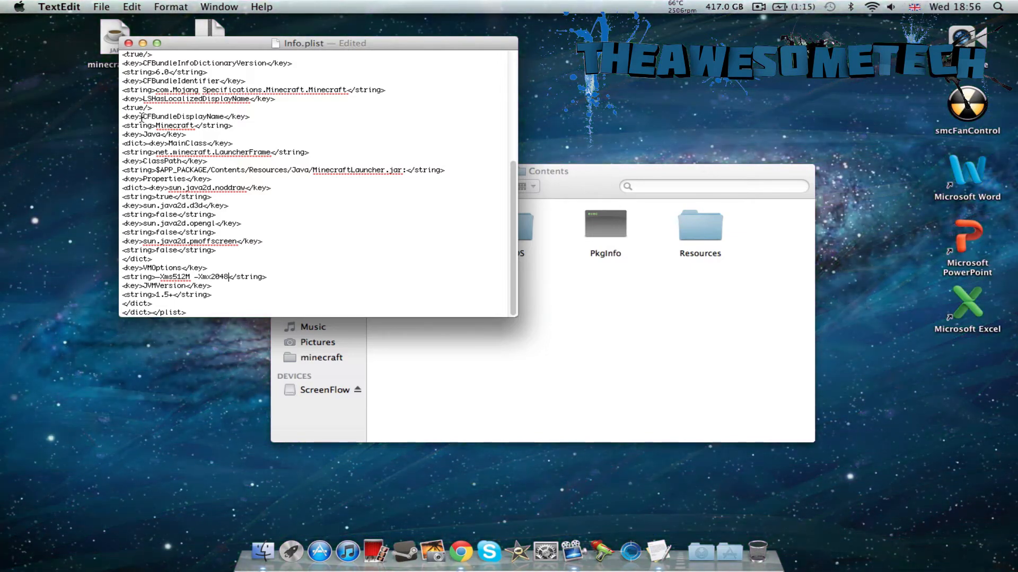
pyautogui.write('M')
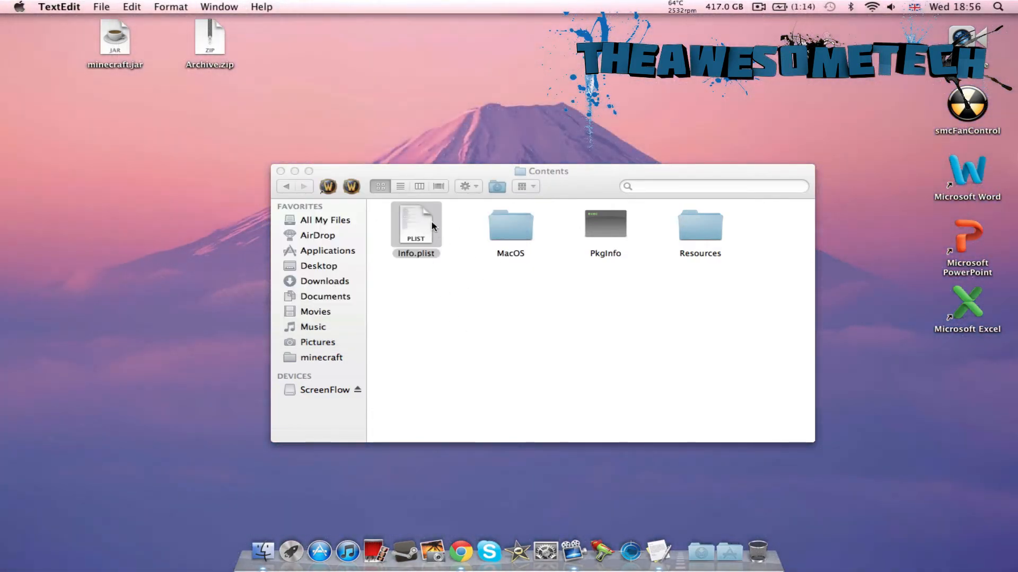
# Step: Return to Finder and close the Contents folder window
pyautogui.click(460, 295)
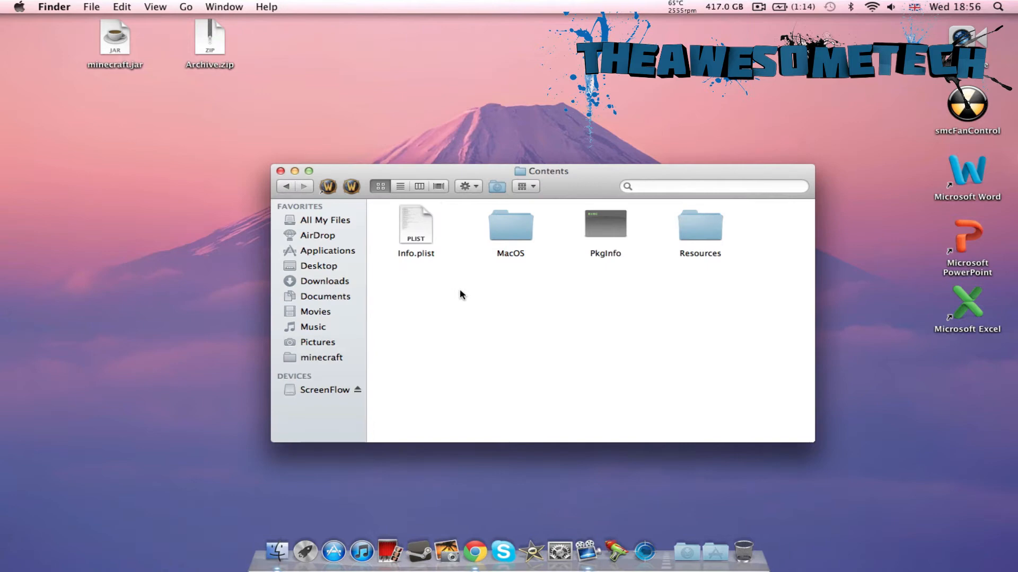
pyautogui.click(415, 227)
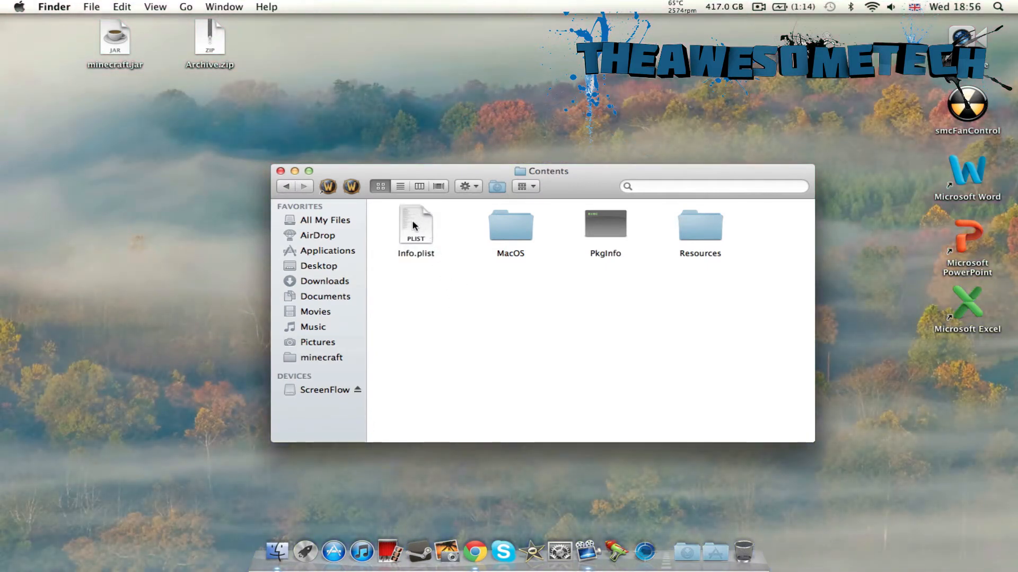
pyautogui.moveTo(290, 180)
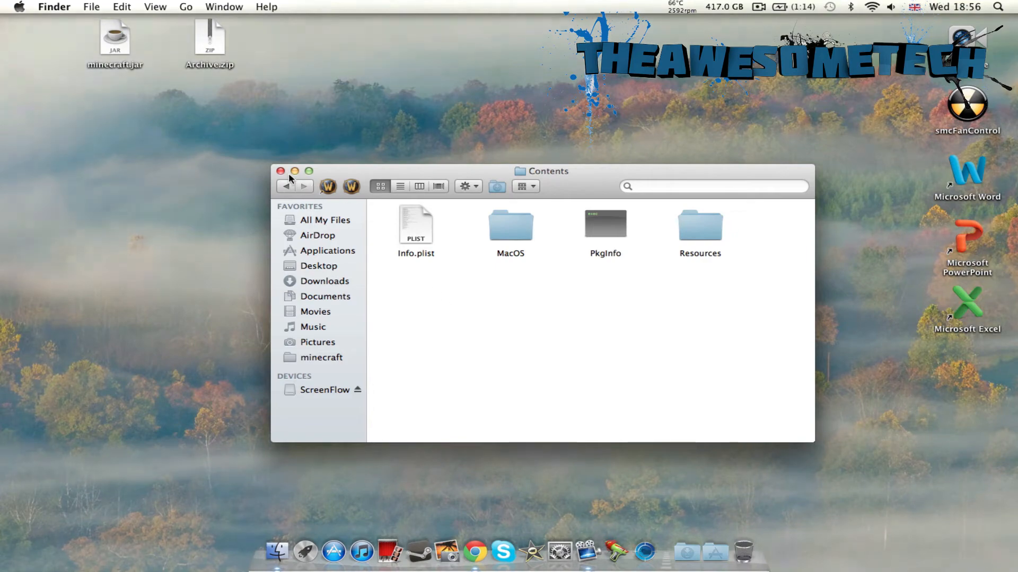
pyautogui.click(281, 172)
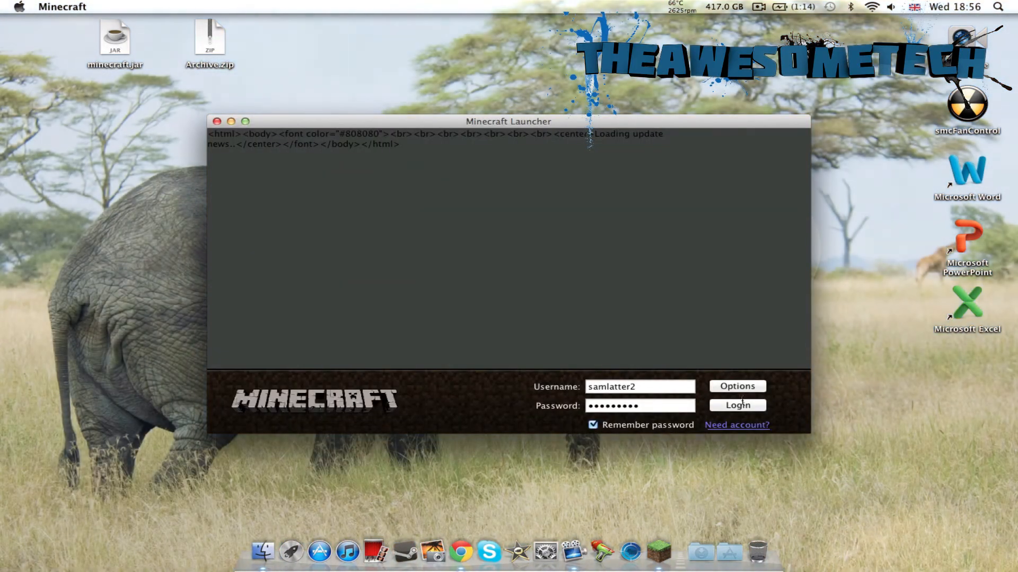
# Step: Log in through the Minecraft Launcher to reach the 1.2.5 title menu
pyautogui.click(737, 405)
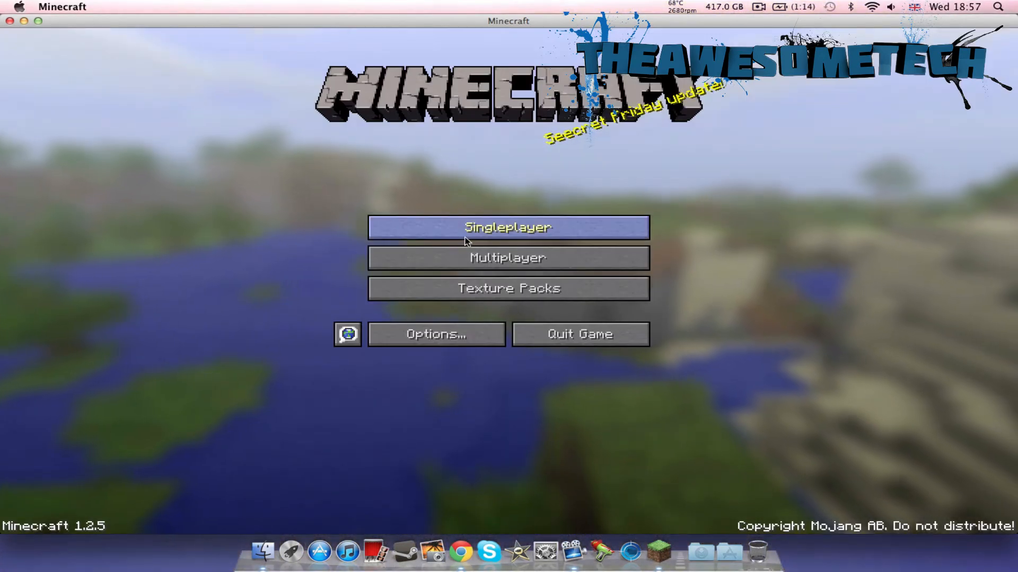
# Step: Play the RAM singleplayer world and show the F3 overlay with 2031MB memory
pyautogui.click(508, 228)
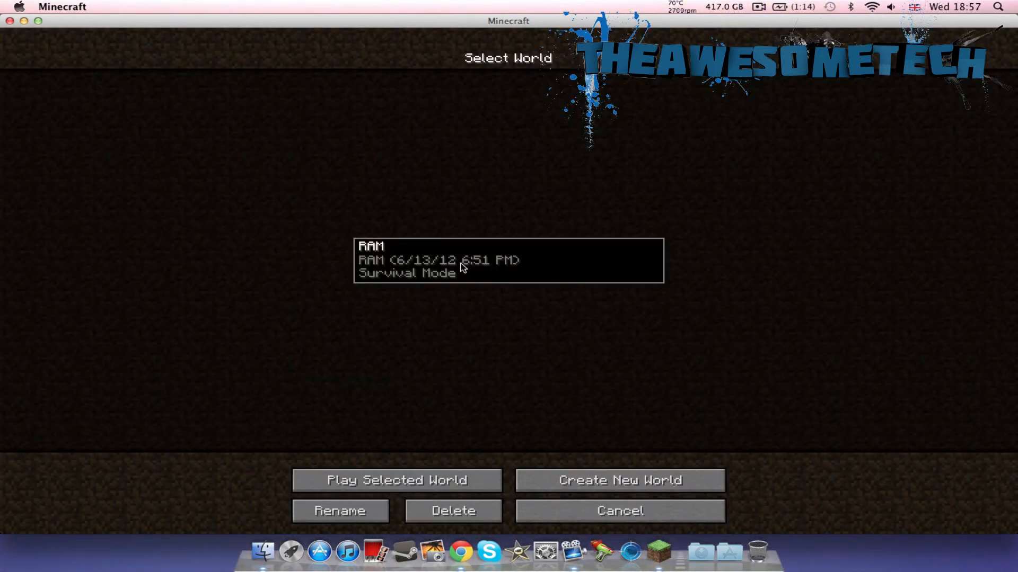
pyautogui.click(396, 480)
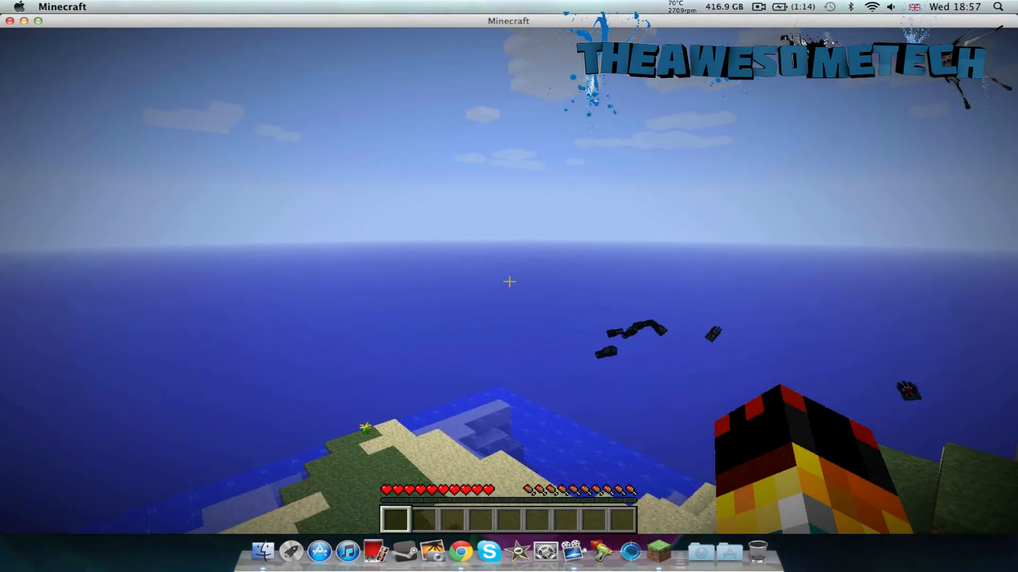
pyautogui.press('F3')
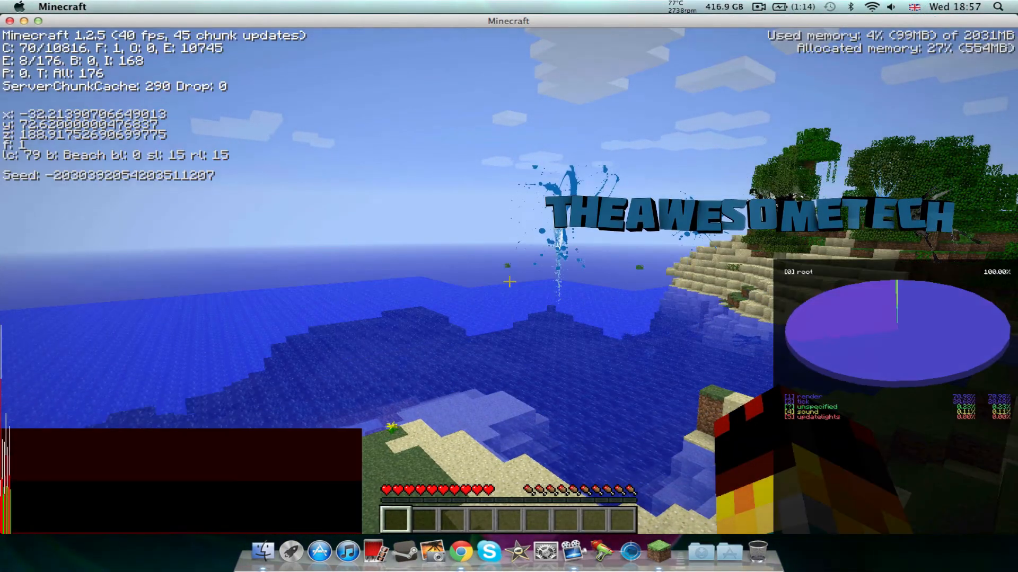